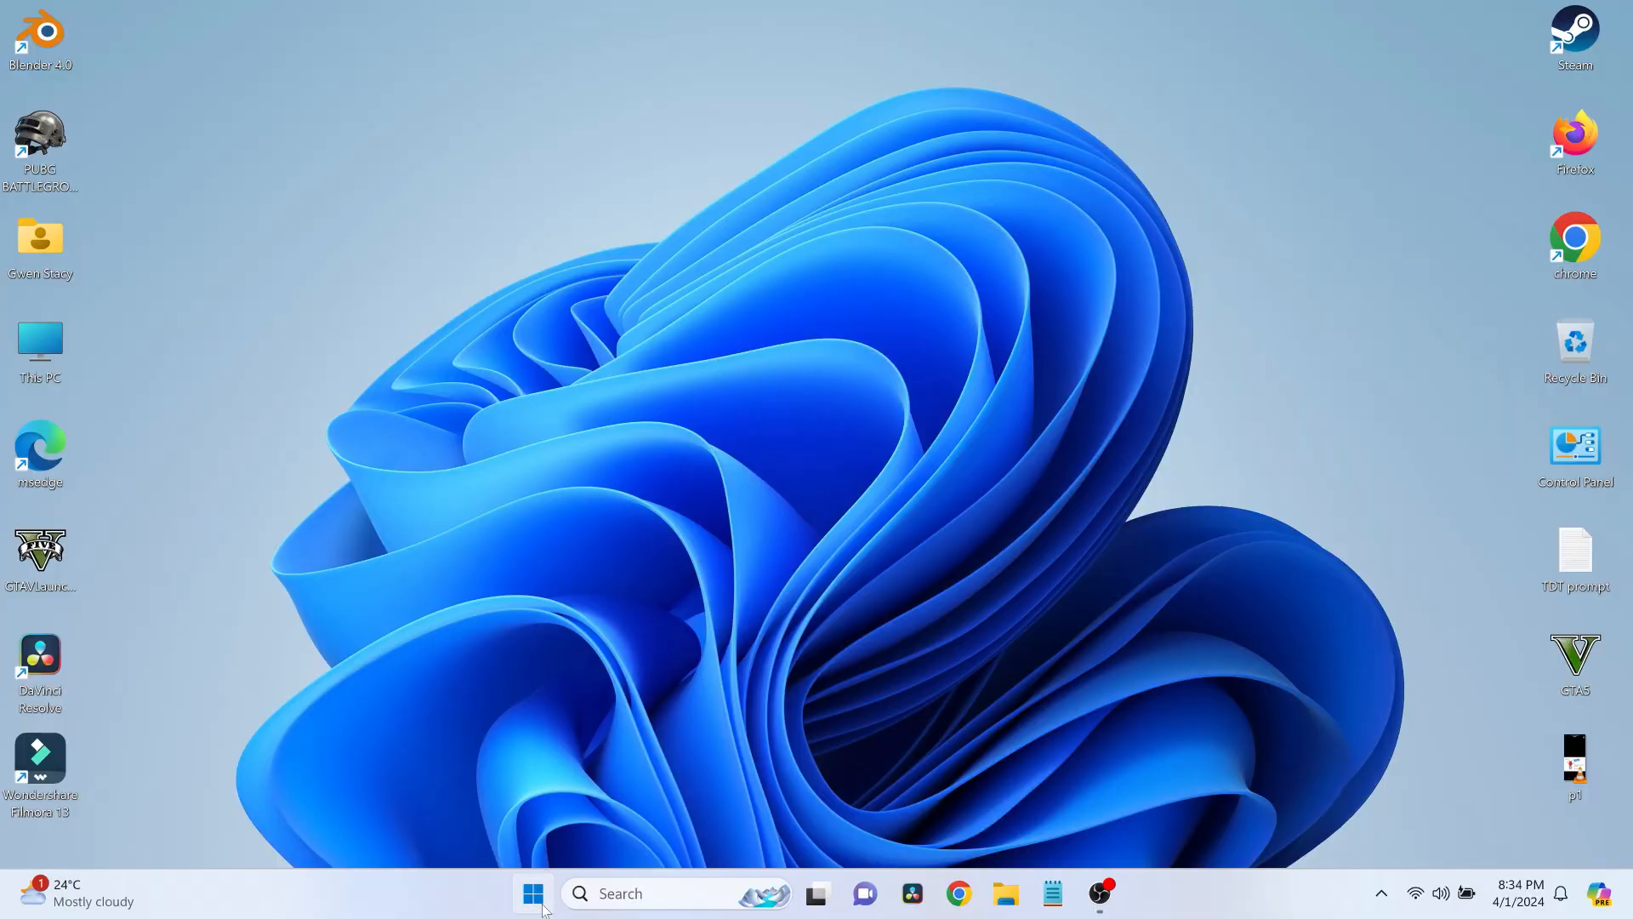
- Restart Windows 11 from the Start menu's power options to reach the HP Startup Menu
left_click(532, 892)
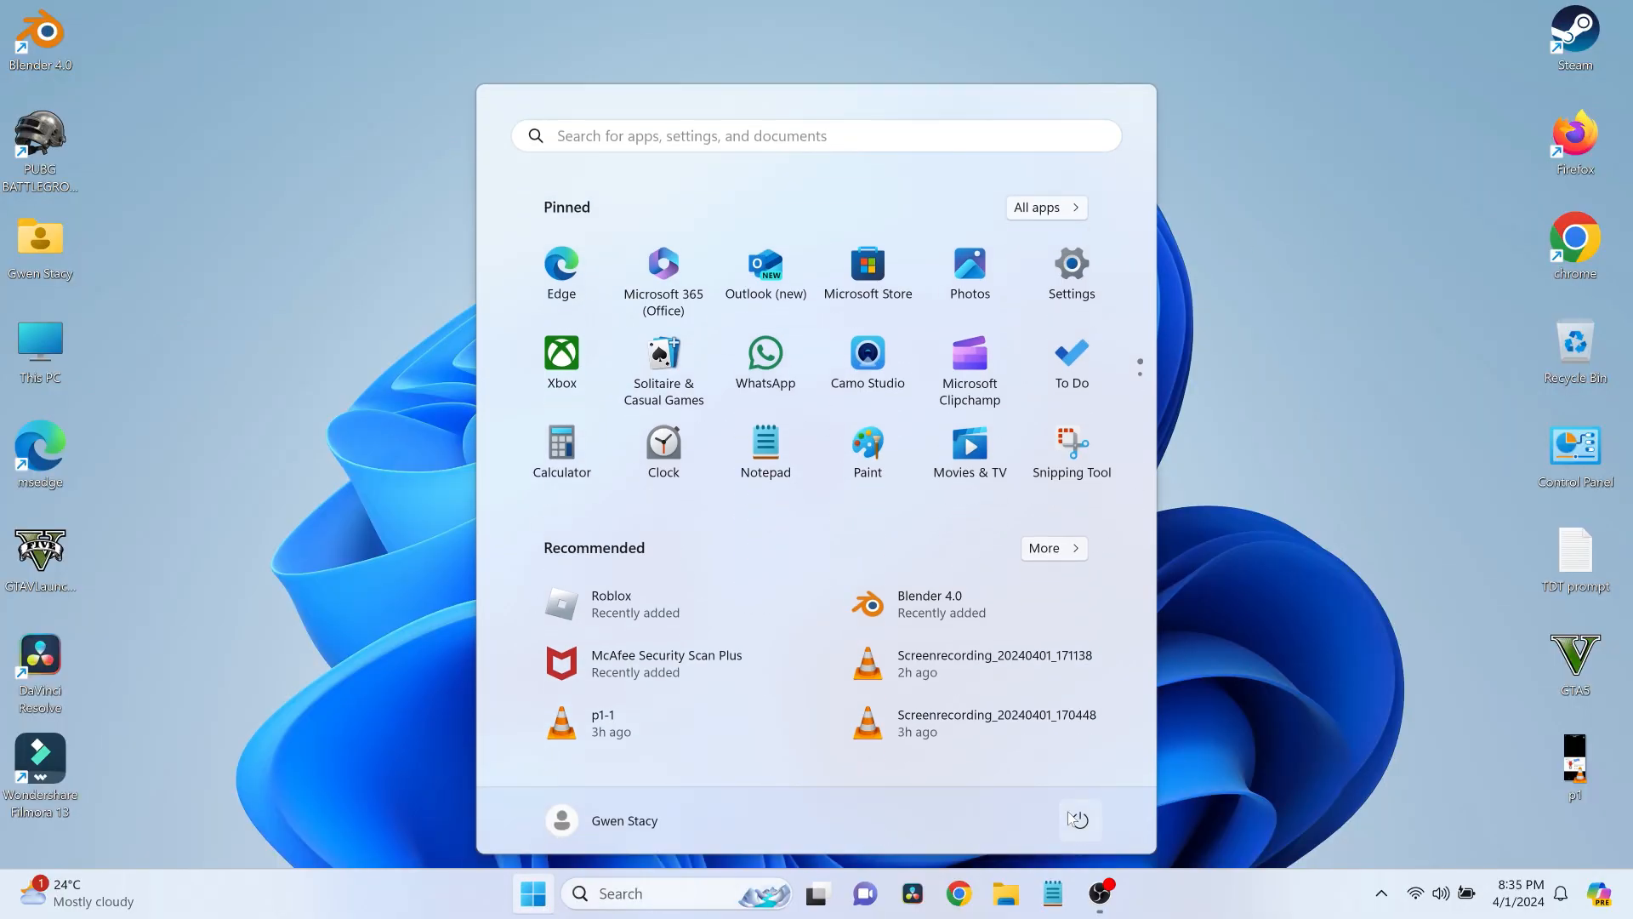
left_click(1080, 820)
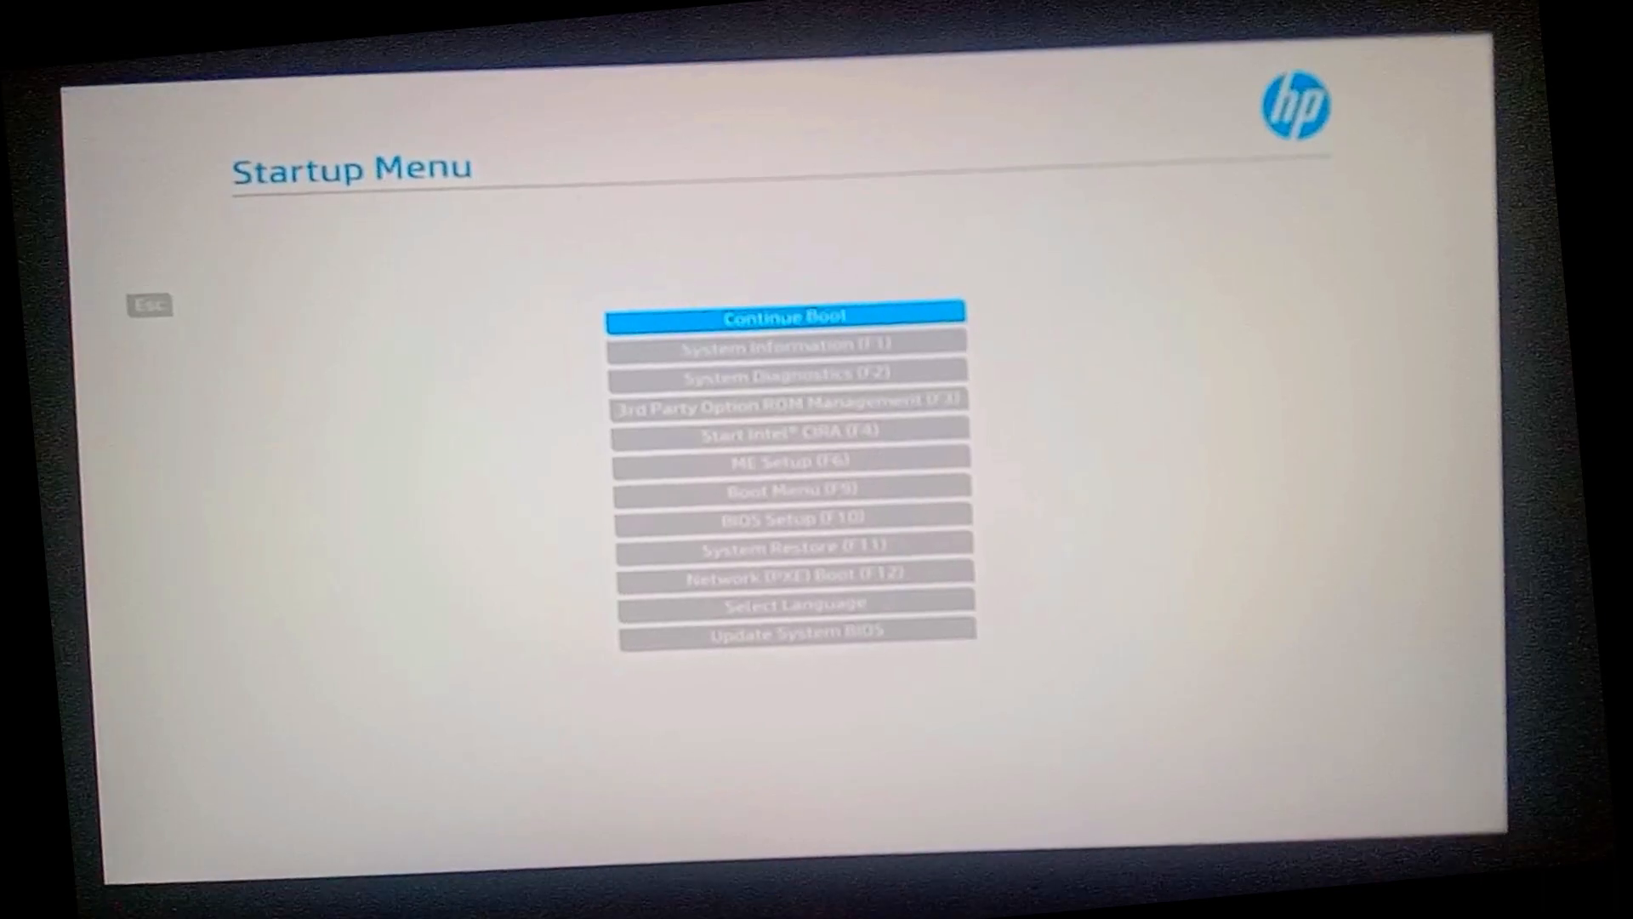
- Choose BIOS Setup (F10) from the HP Startup Menu
left_click(794, 516)
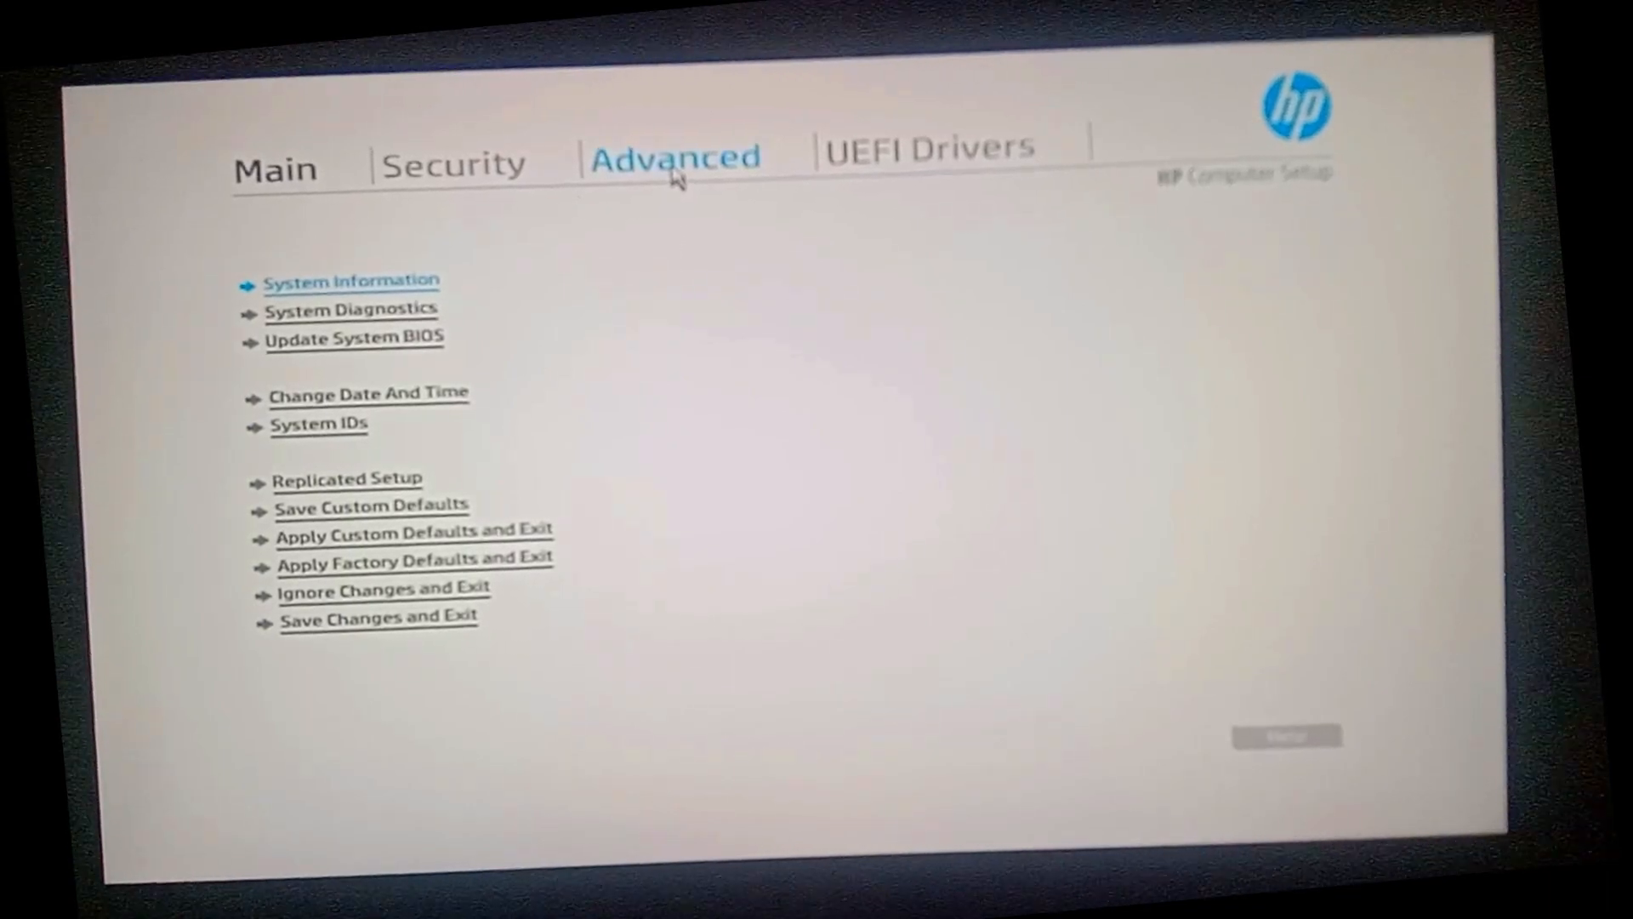
- Go to the Advanced tab's System Options to enable VT-x and VT-d
left_click(675, 156)
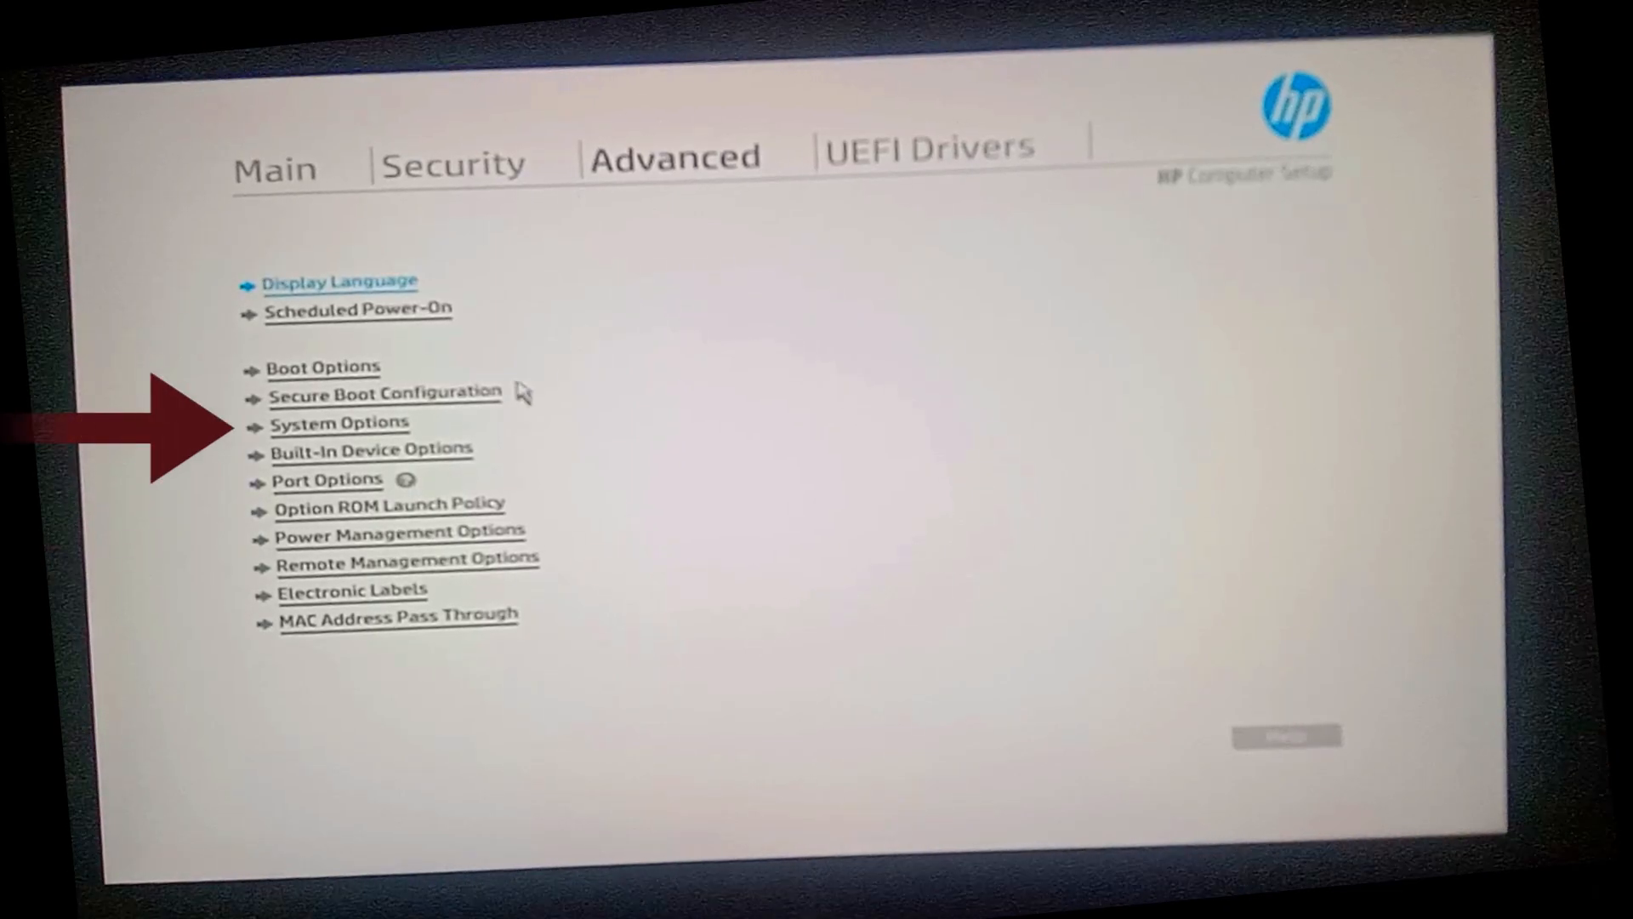
left_click(339, 423)
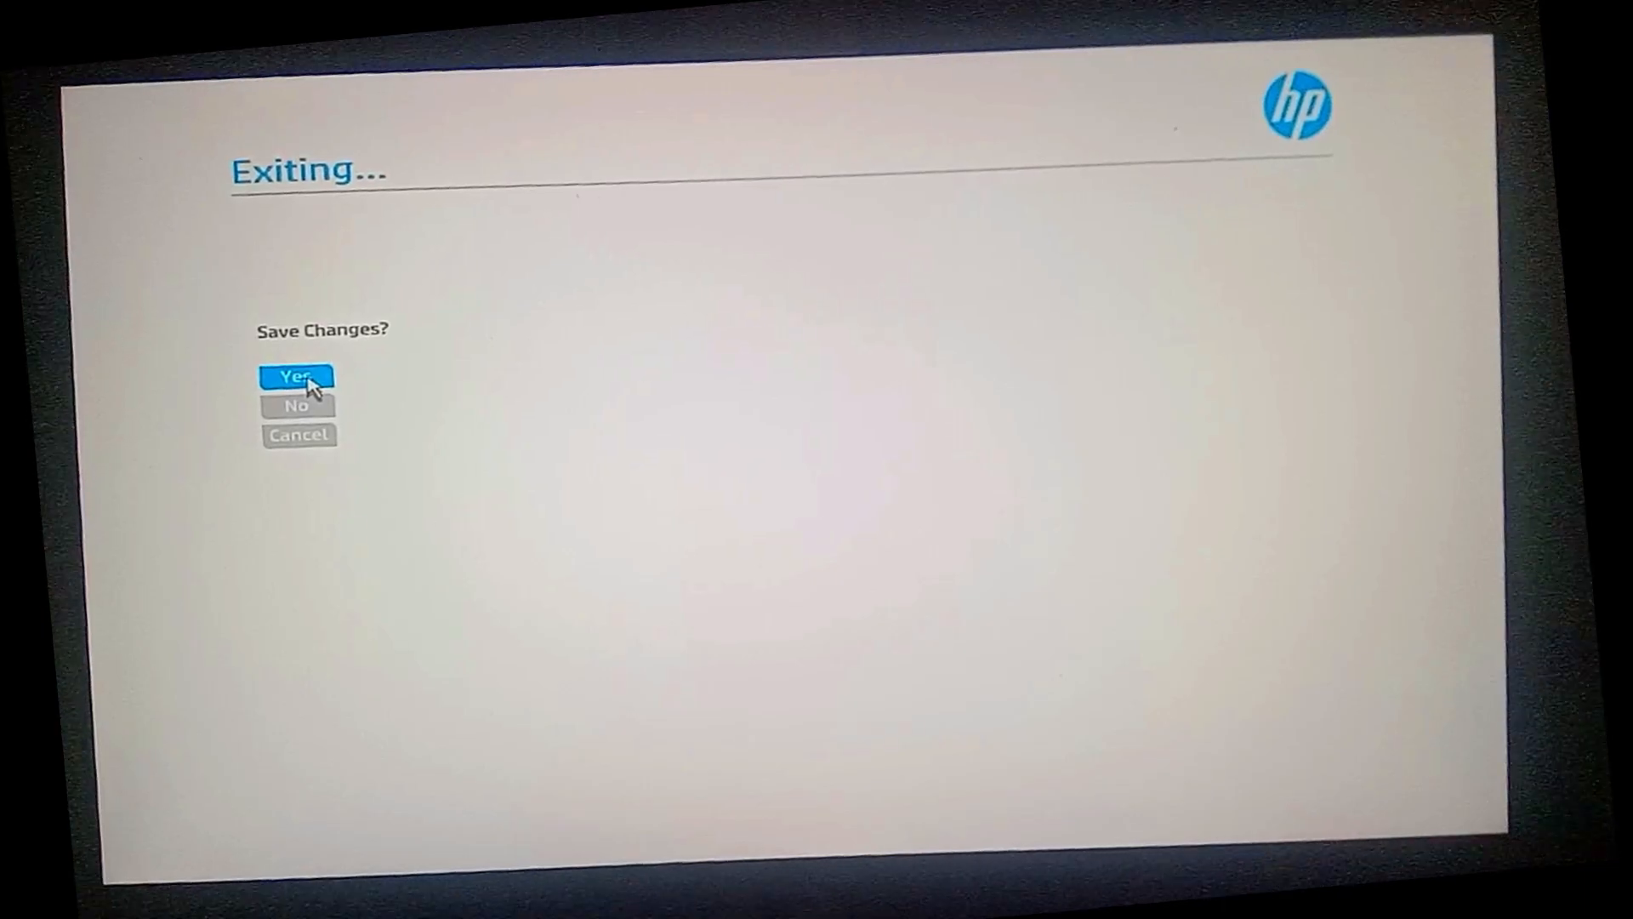
- Confirm Yes to save the BIOS changes and reboot to Windows
left_click(297, 376)
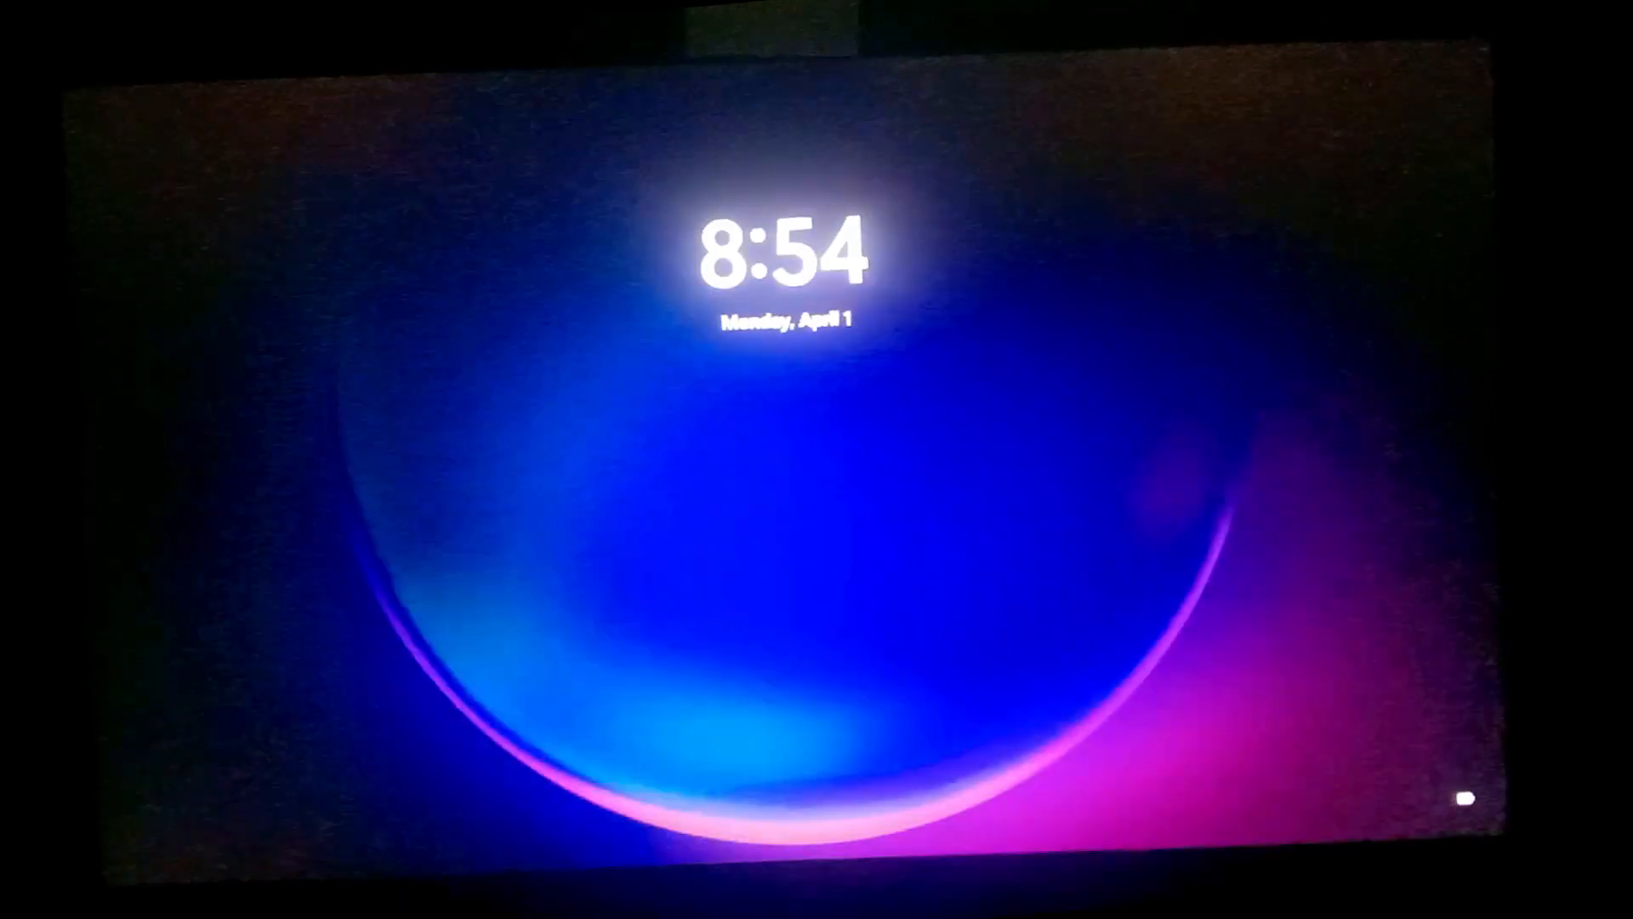